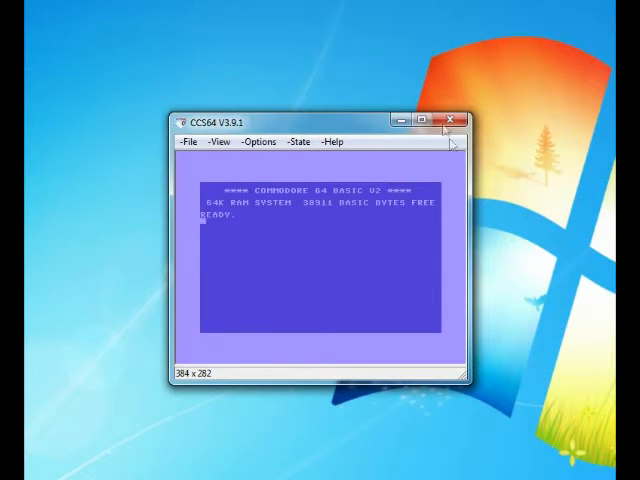
mouse_move(542, 283)
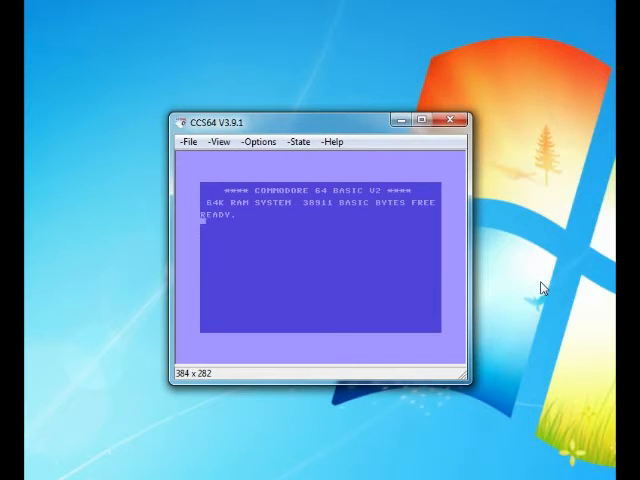
mouse_move(388, 378)
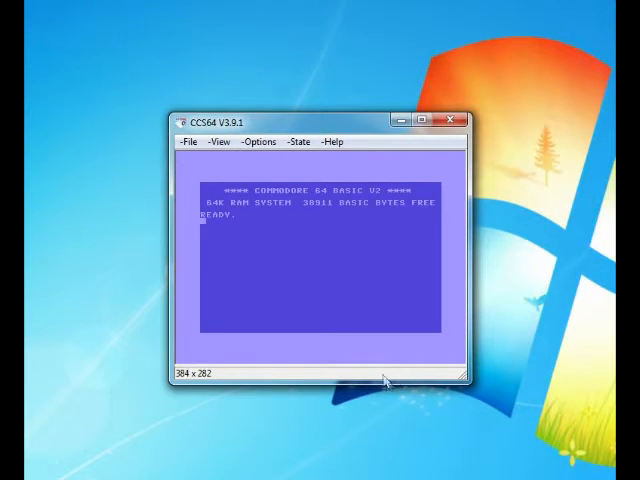
mouse_move(258, 167)
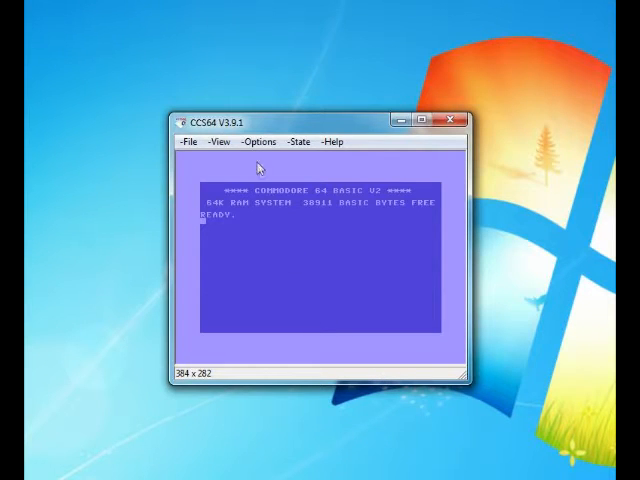
Open the Options menu's Video settings page to show screen mode and palette options.
click(258, 141)
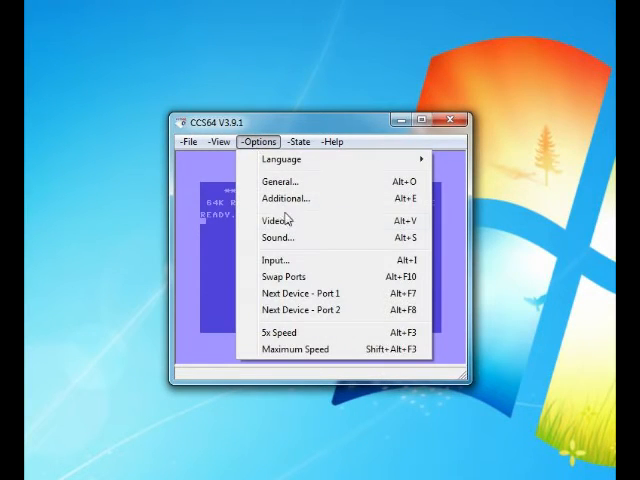
click(277, 219)
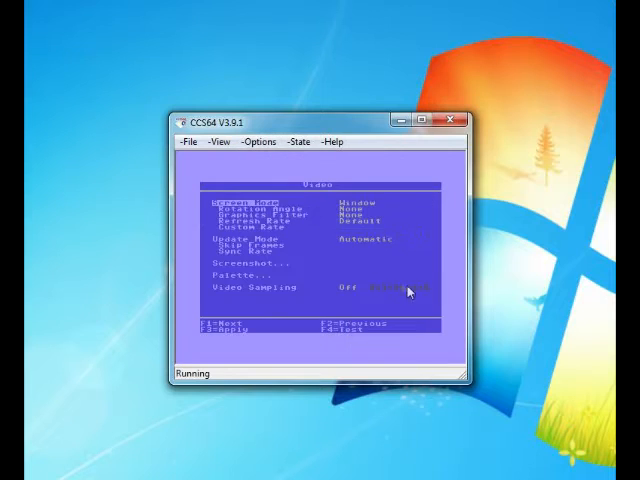
mouse_move(510, 309)
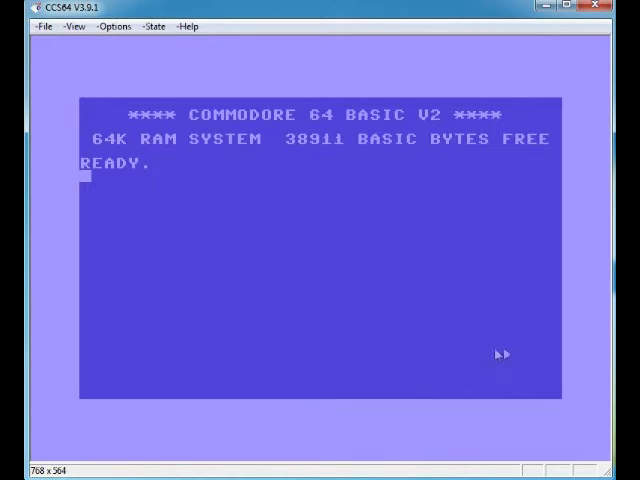
mouse_move(225, 63)
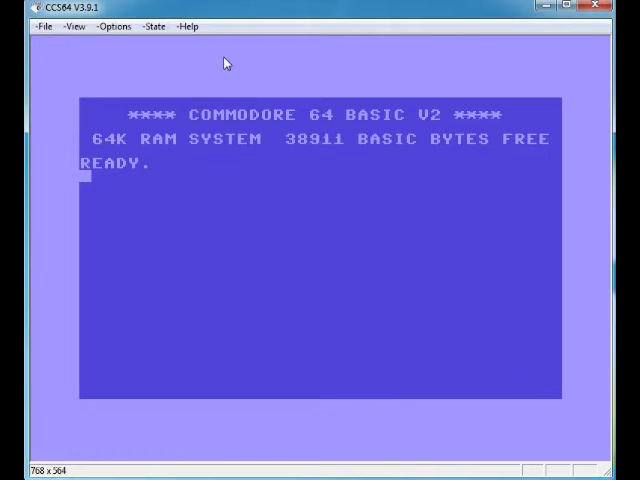
mouse_move(110, 120)
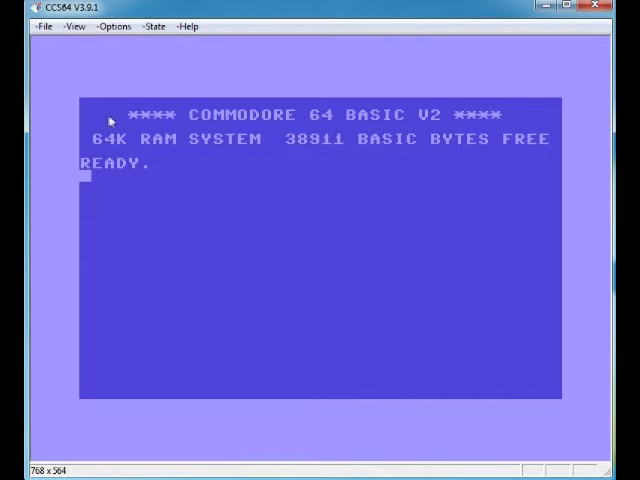
mouse_move(143, 113)
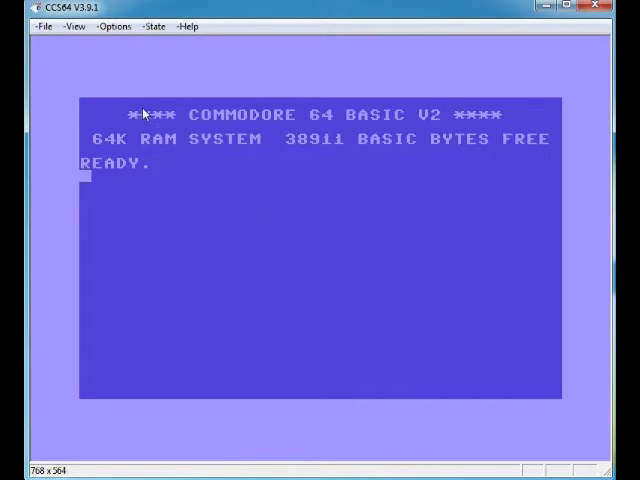
mouse_move(150, 78)
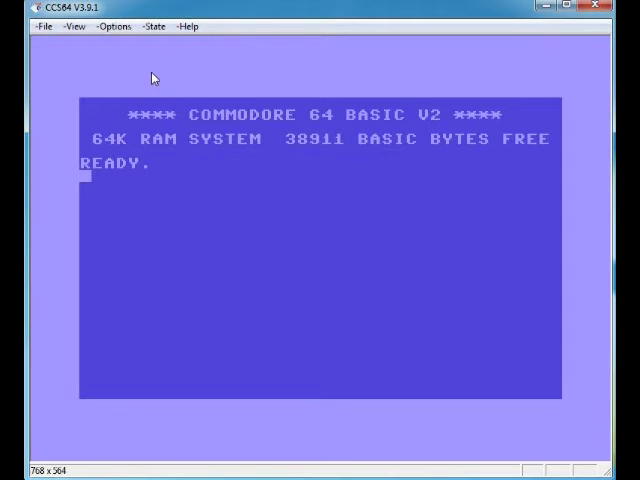
mouse_move(230, 81)
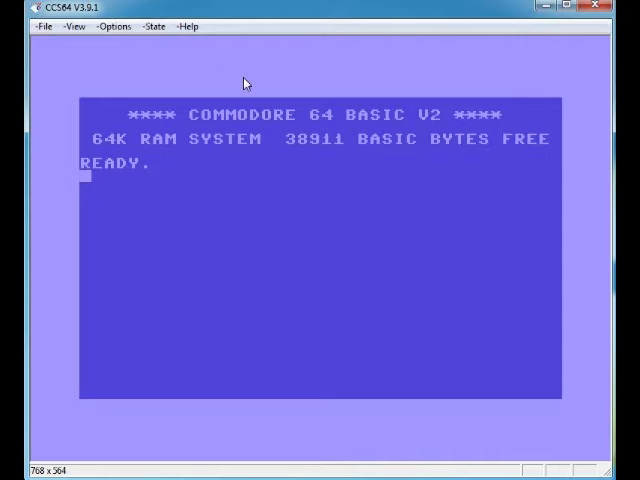
mouse_move(150, 78)
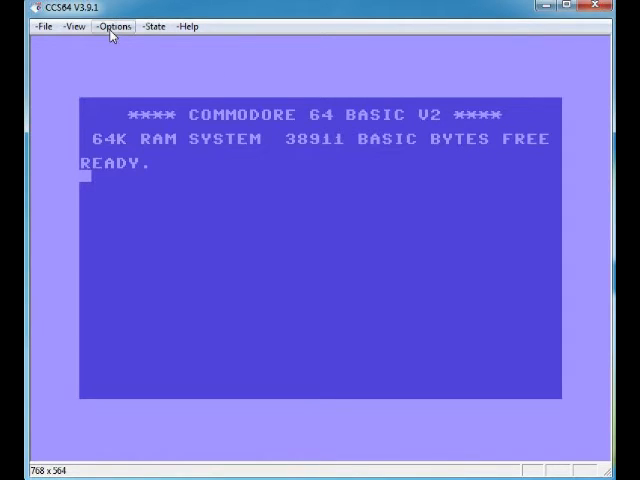
mouse_move(283, 184)
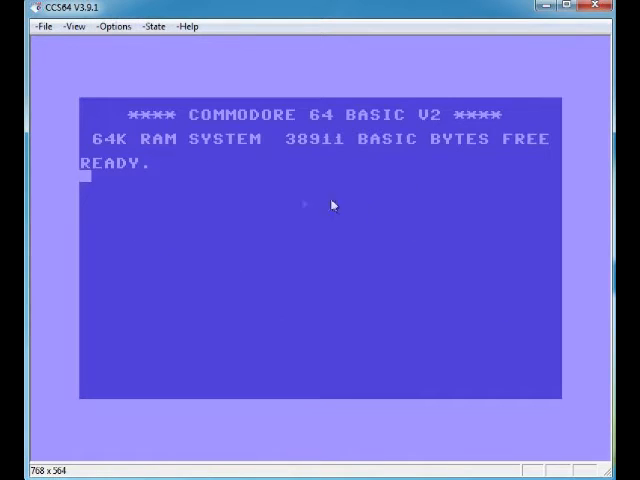
Open Input options and switch control ports so Port 1 uses Gameport 2.
click(114, 26)
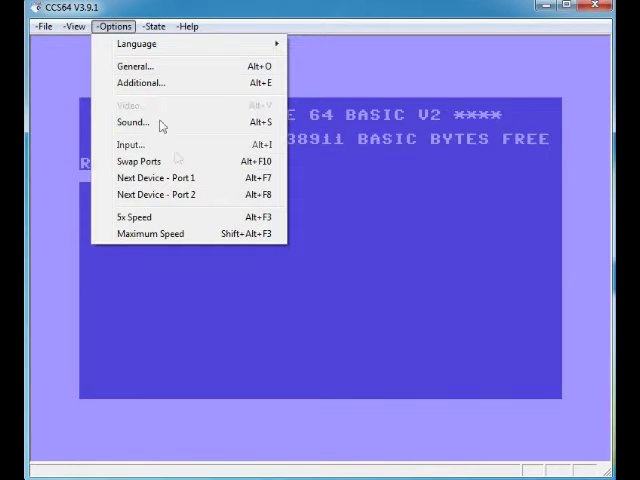
click(130, 144)
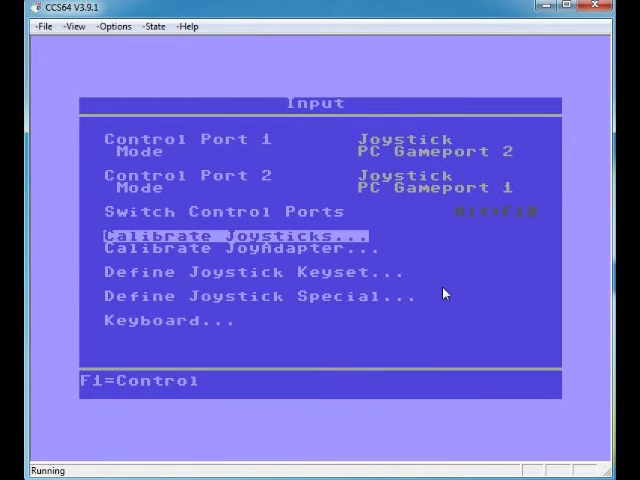
click(210, 233)
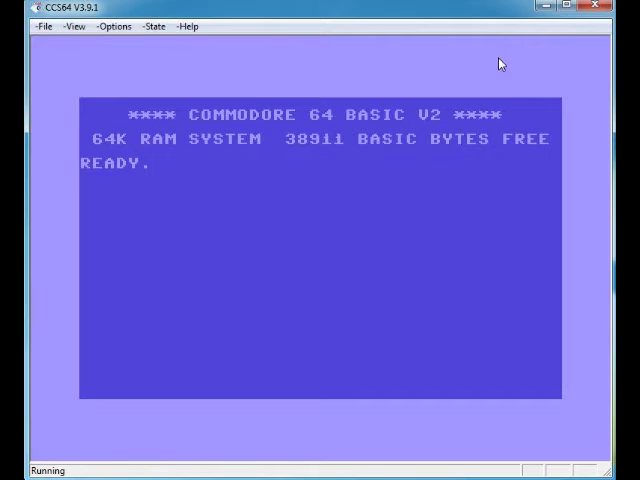
mouse_move(562, 158)
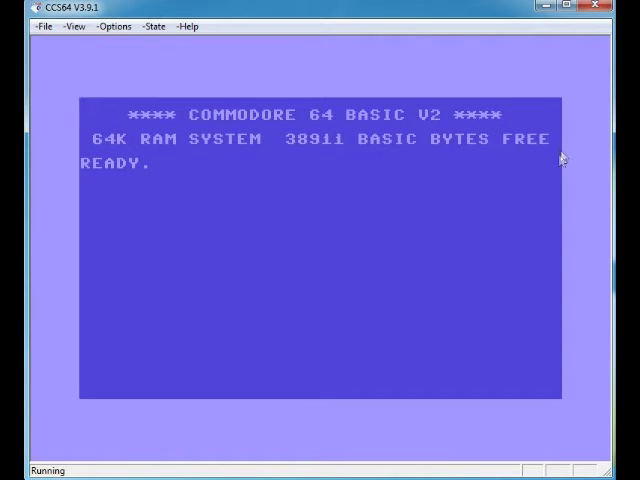
mouse_move(435, 253)
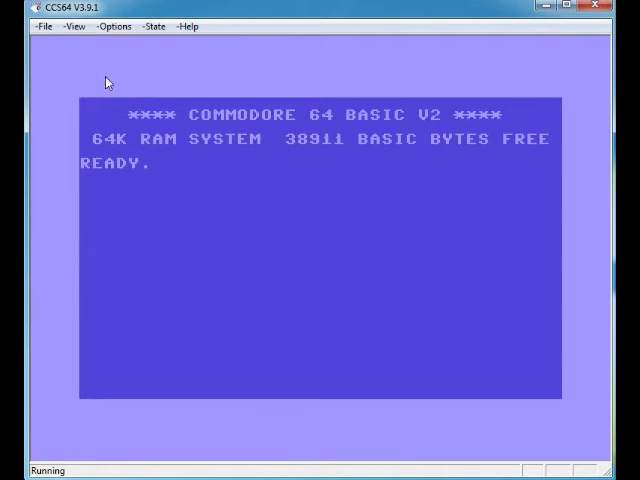
Open the File menu's Load and Run dialog and scroll through the Games folder.
click(44, 26)
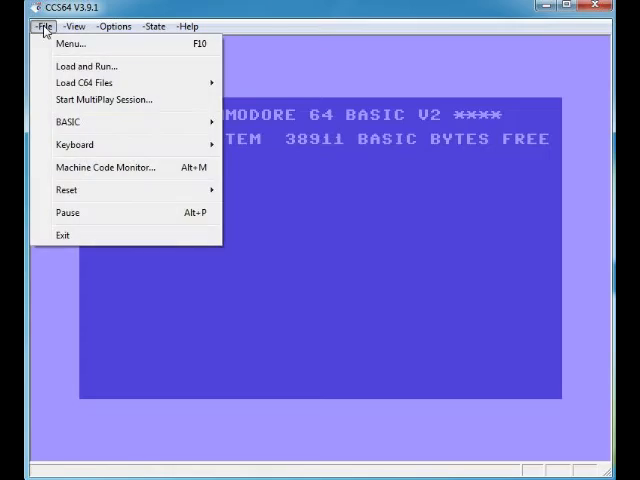
click(82, 66)
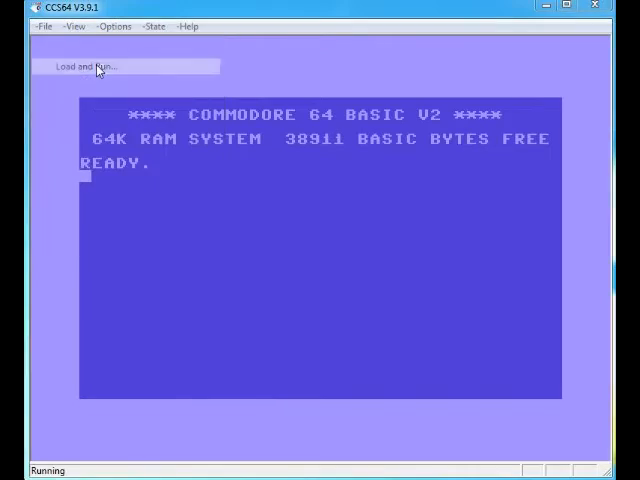
click(87, 66)
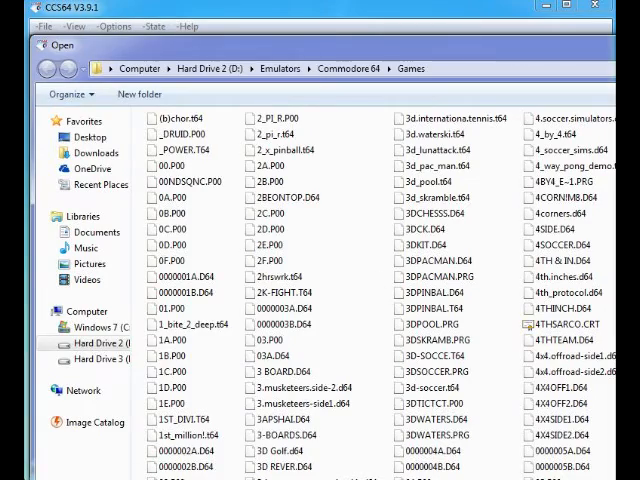
scroll(down, 3)
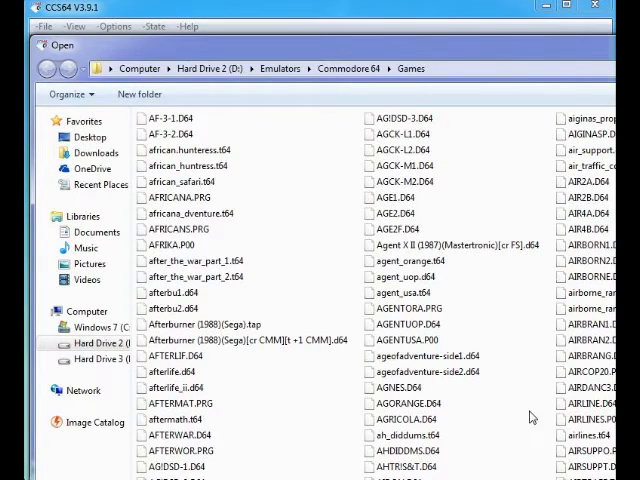
mouse_move(385, 387)
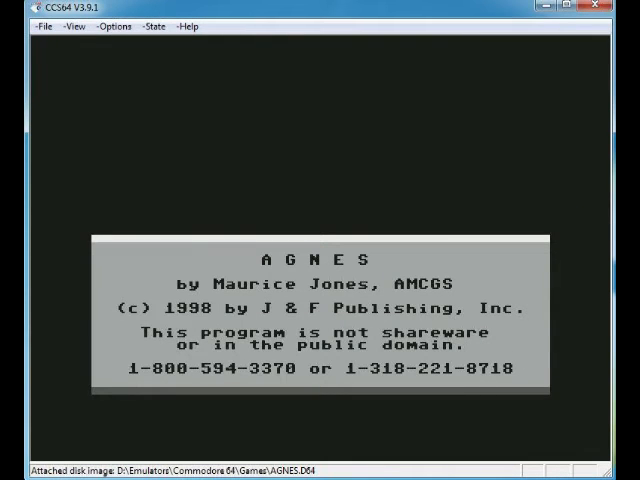
mouse_move(498, 159)
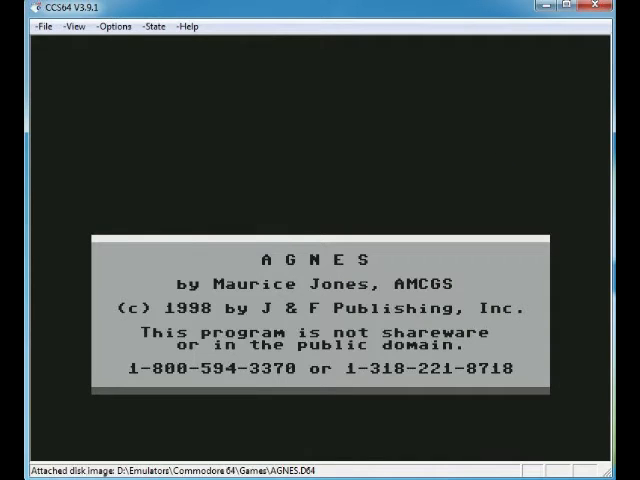
mouse_move(137, 132)
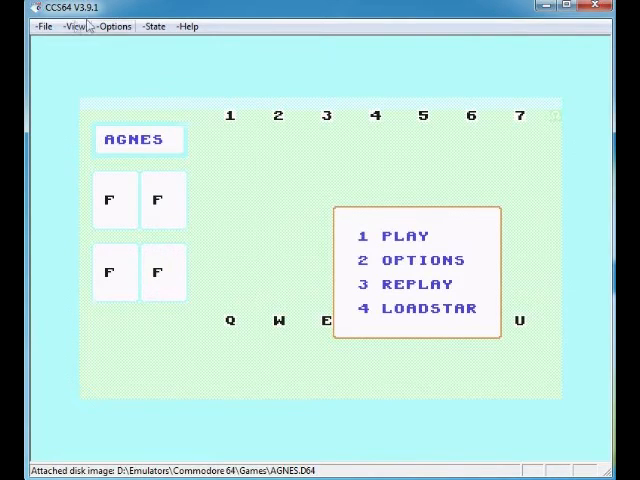
Hard-reset the C64 with File > Reset > C64 - Hard.
click(44, 26)
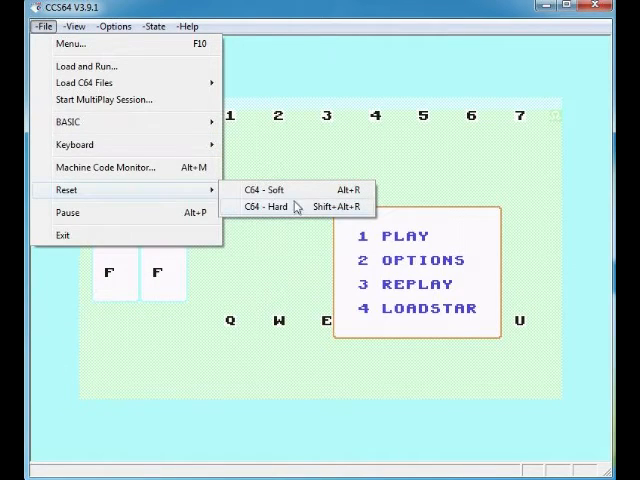
click(275, 206)
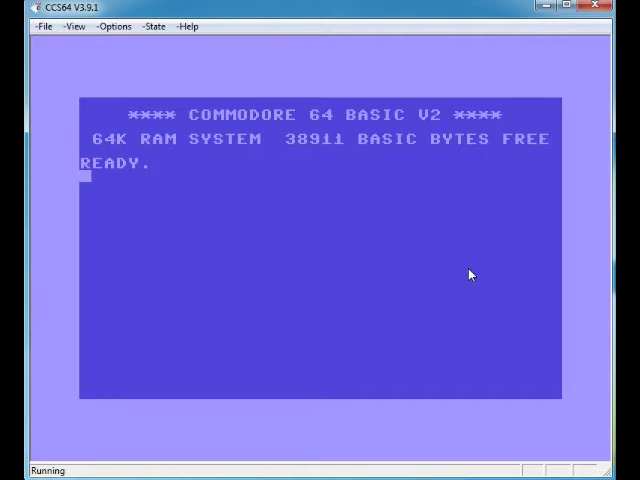
mouse_move(425, 122)
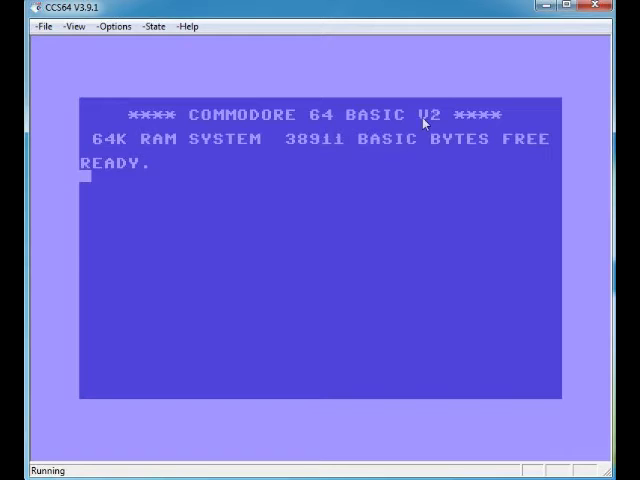
mouse_move(490, 295)
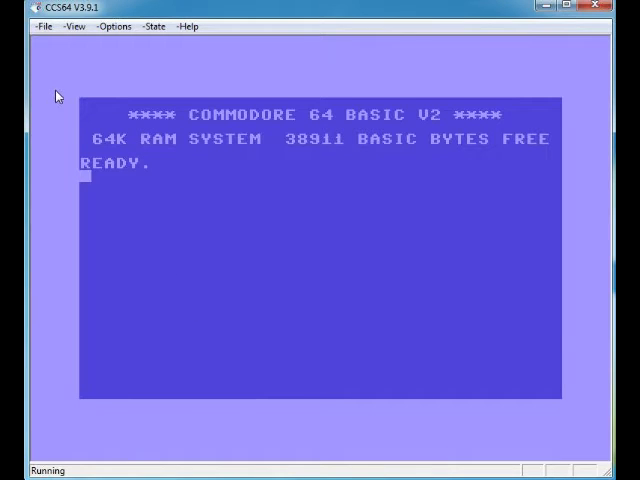
click(43, 26)
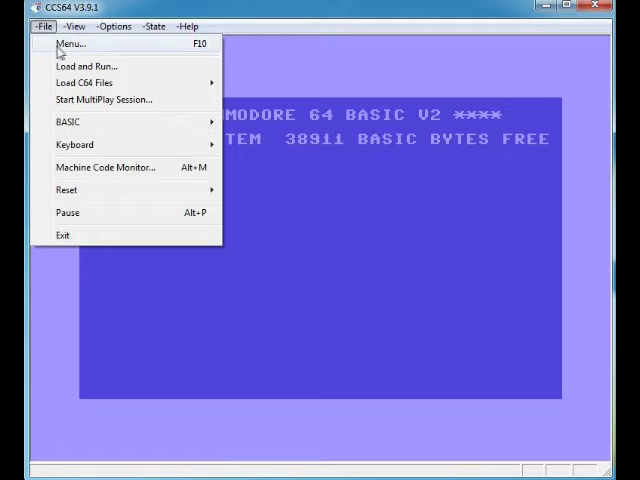
click(68, 43)
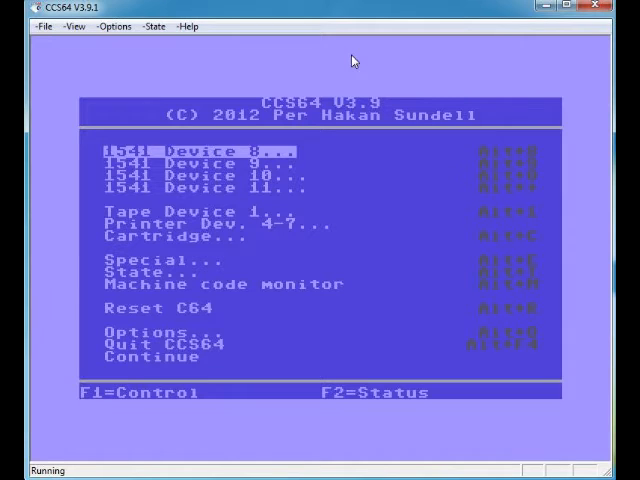
key(Down)
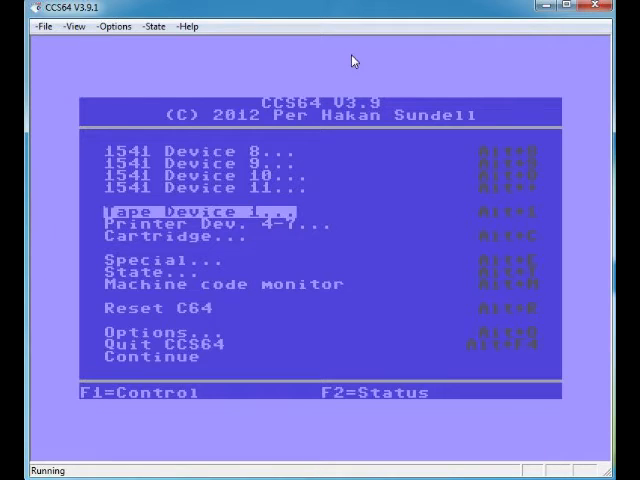
key(Down)
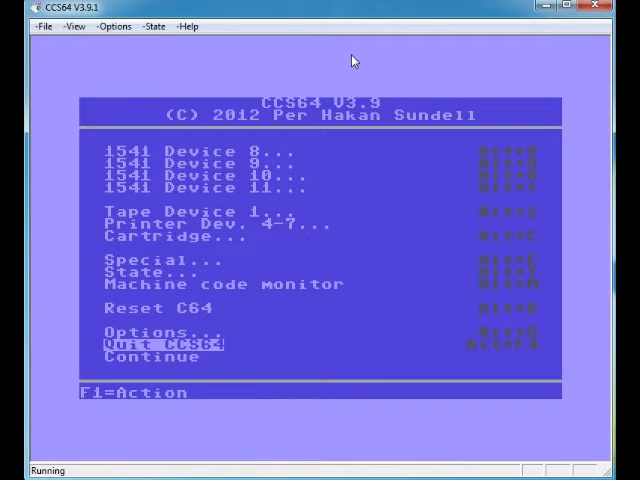
key(Down)
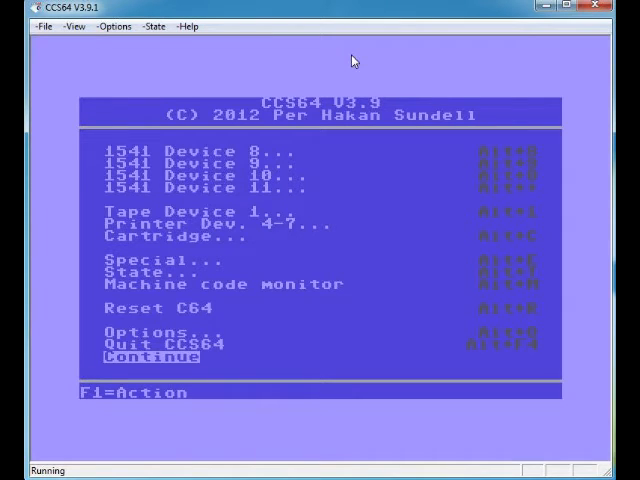
click(140, 356)
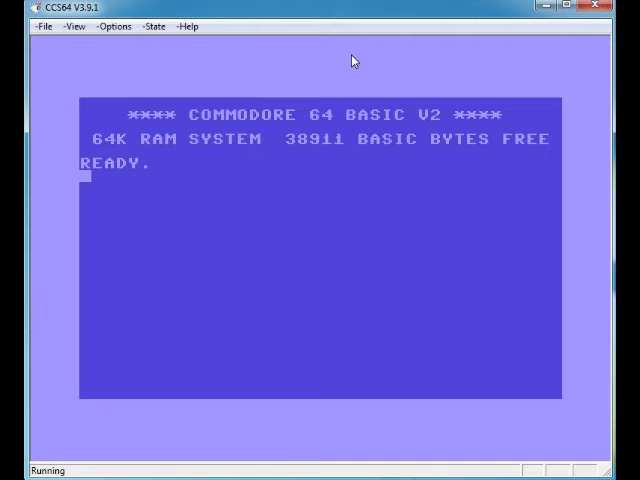
click(44, 26)
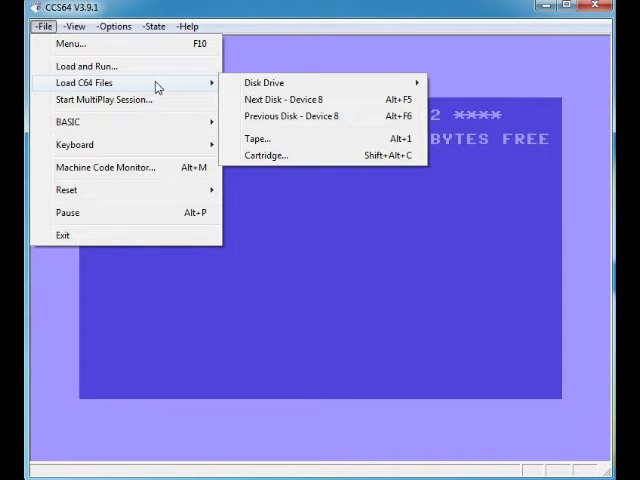
mouse_move(204, 91)
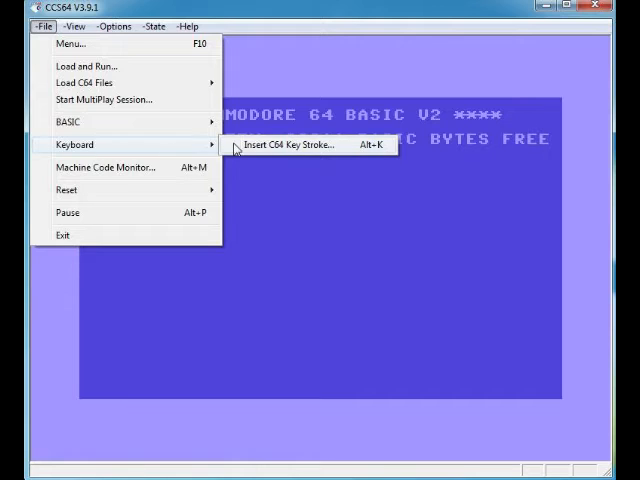
mouse_move(136, 149)
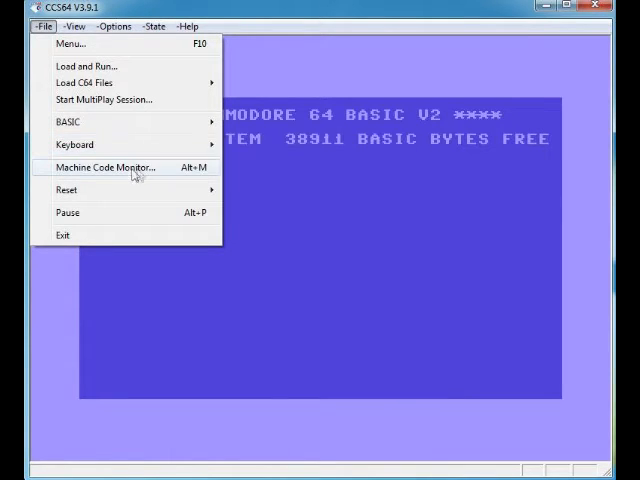
mouse_move(66, 190)
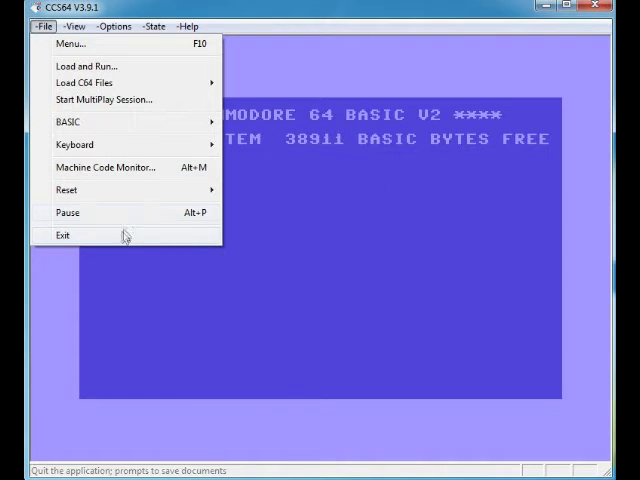
Check the View menu's disk, tape and cartridge status entries, then open the Options screen.
click(74, 26)
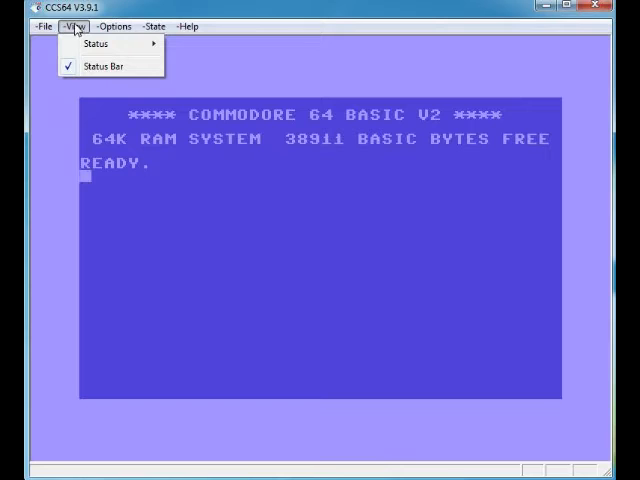
mouse_move(95, 43)
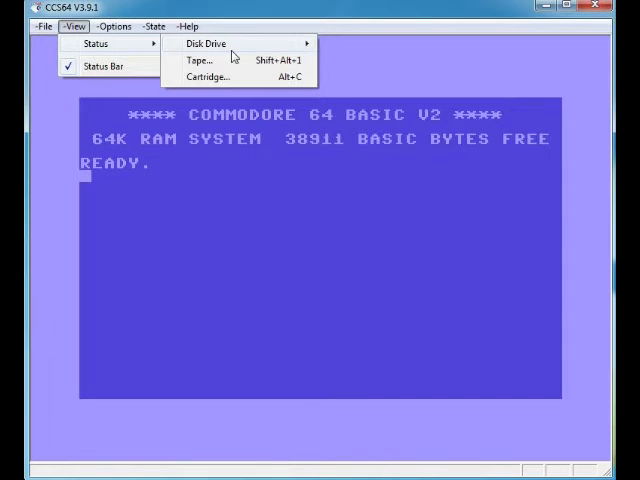
mouse_move(205, 43)
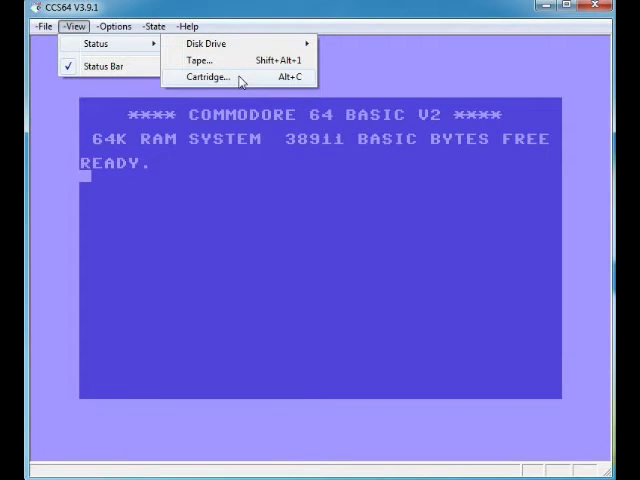
click(114, 26)
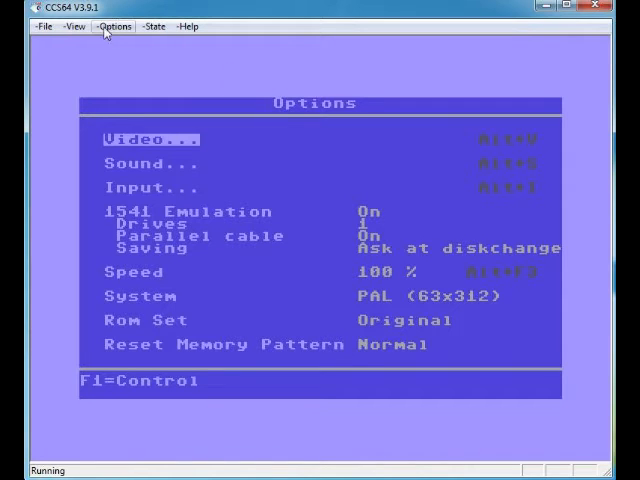
Select Sound... in Options to show output, sample frequency and SID filter values.
click(114, 26)
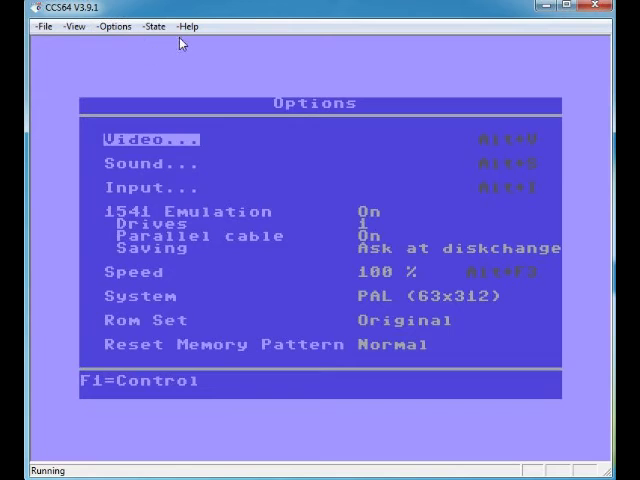
key(Down)
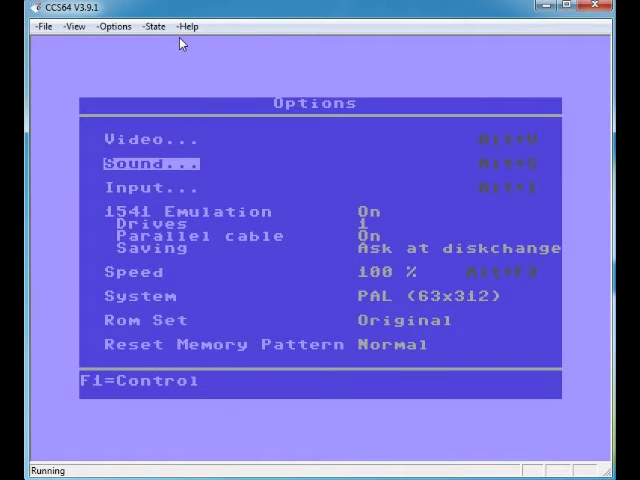
click(152, 163)
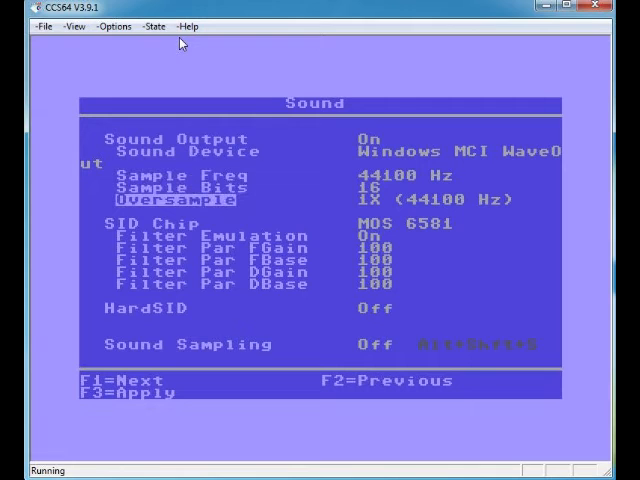
Step down through the Sound settings entries.
key(down)
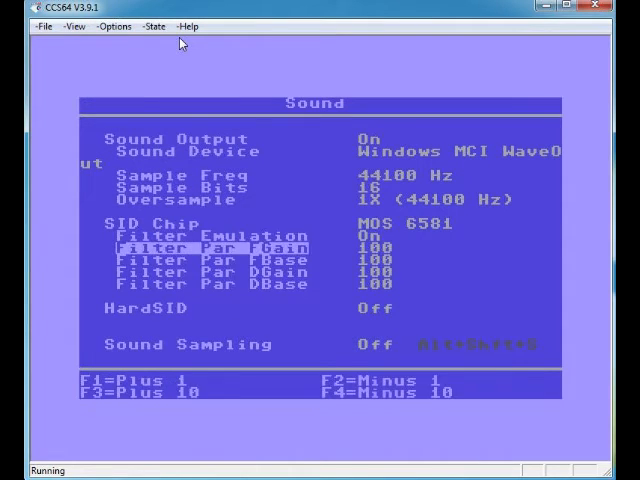
key(Down)
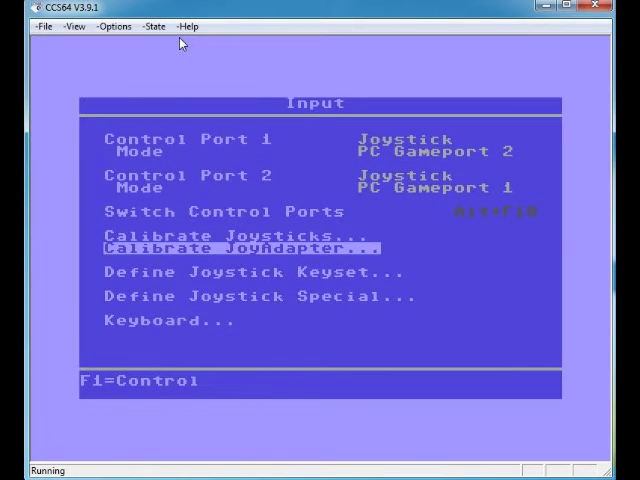
Select Define Joystick Keyset... to show keypad directions and Right Alt fire.
key(Down)
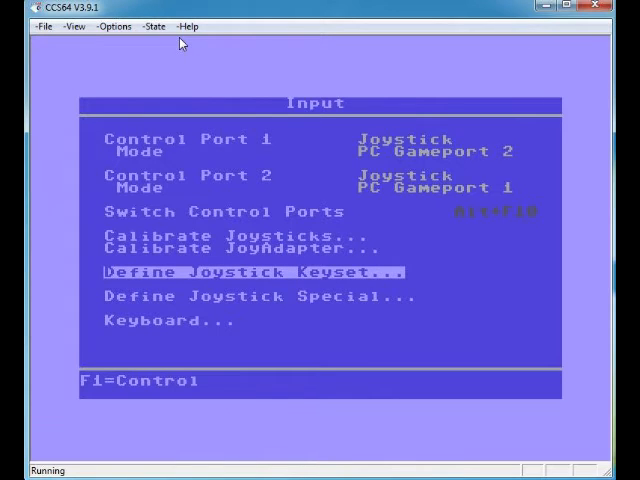
click(243, 272)
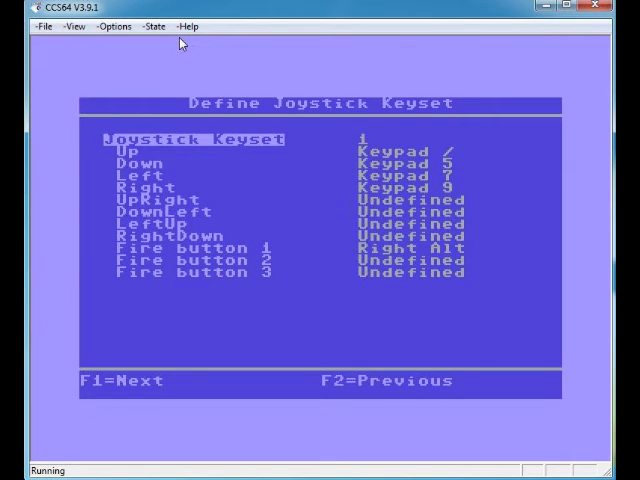
Back out of Define Joystick Keyset to the main Options screen with F1.
key(F1)
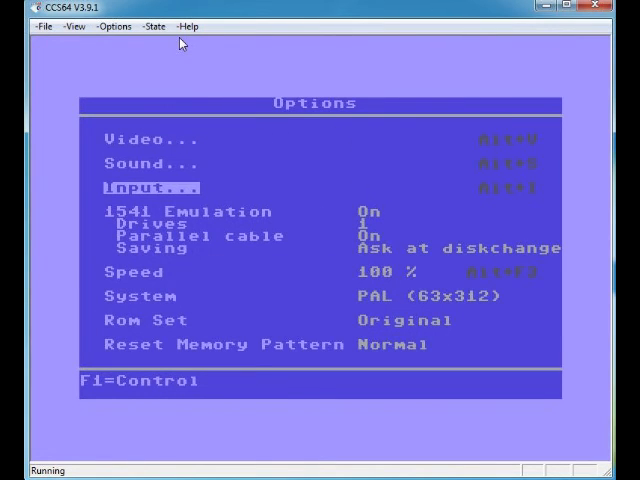
Browse the 1541 Emulation, Speed and System entries, then exit Options to BASIC READY.
key(Down)
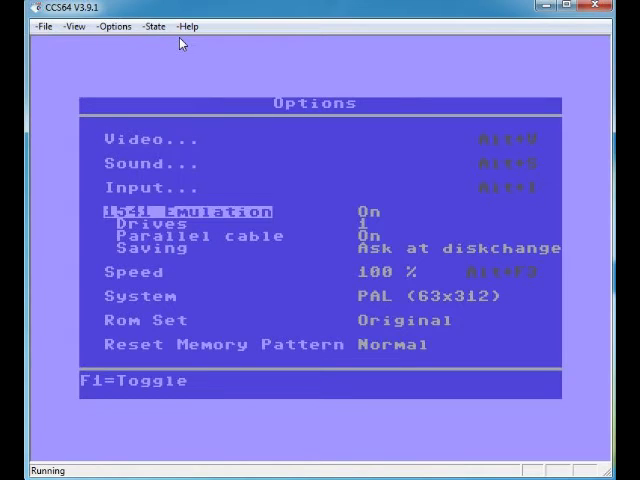
key(Down)
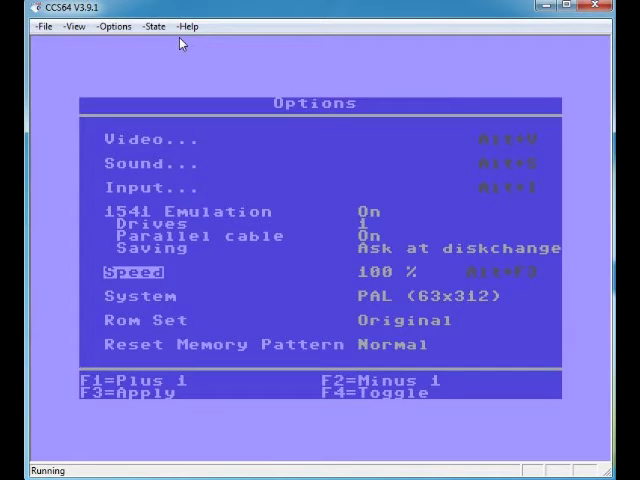
key(Down)
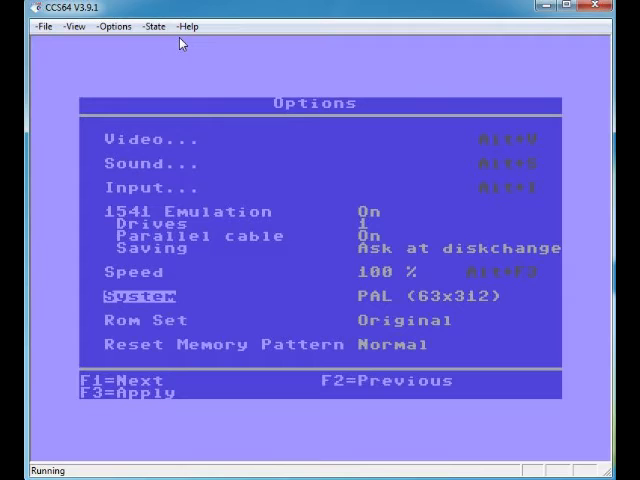
key(F1)
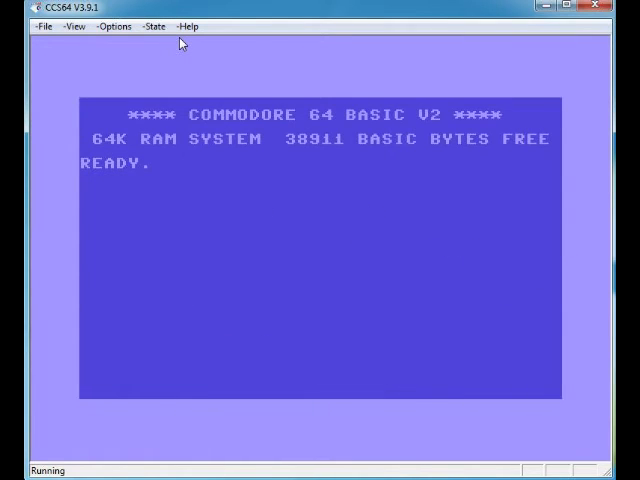
Swap the two joystick ports via Options > Swap Ports, then reopen the Options menu.
click(114, 26)
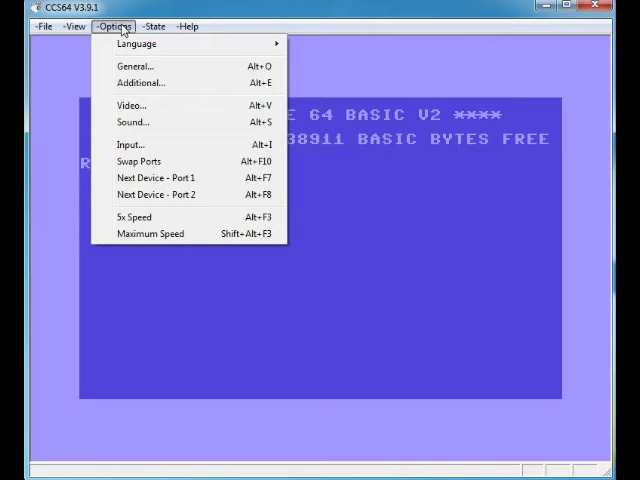
mouse_move(139, 161)
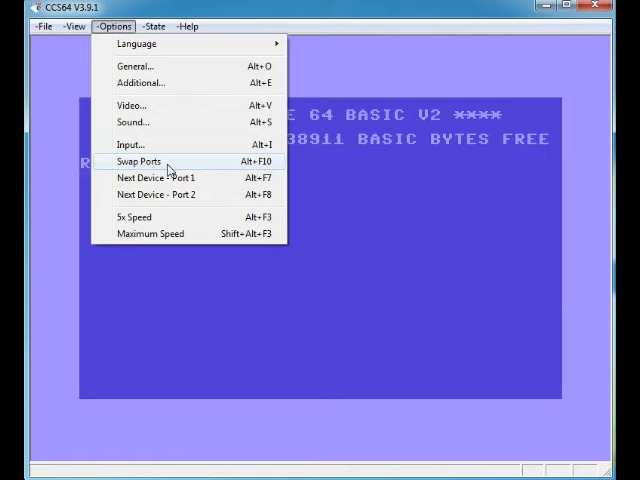
mouse_move(170, 163)
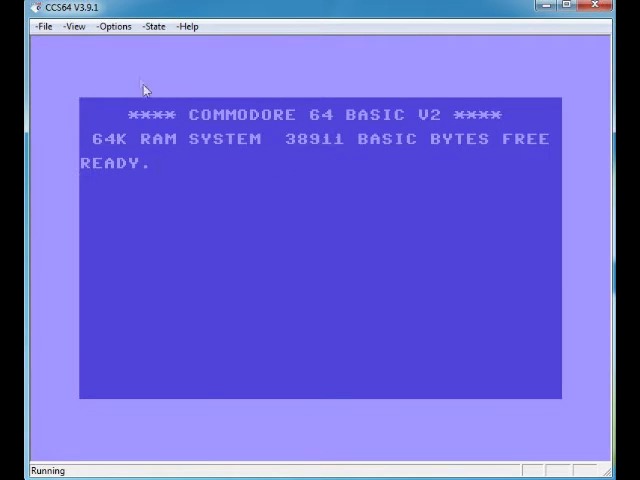
click(114, 26)
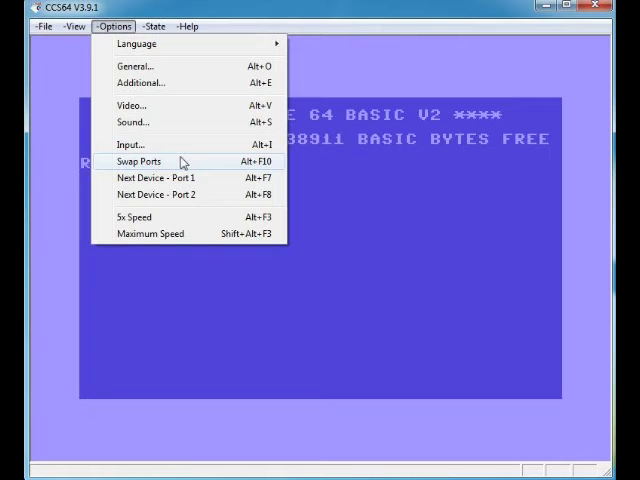
click(137, 161)
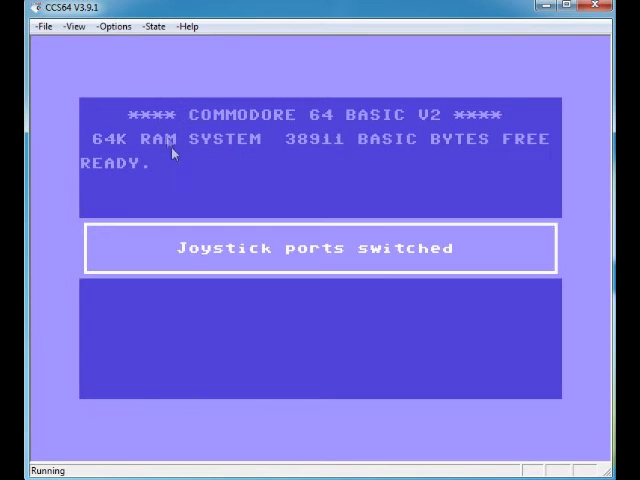
click(112, 26)
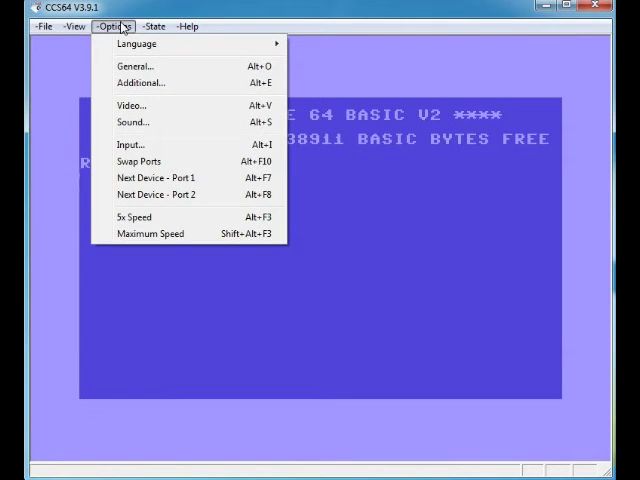
mouse_move(168, 178)
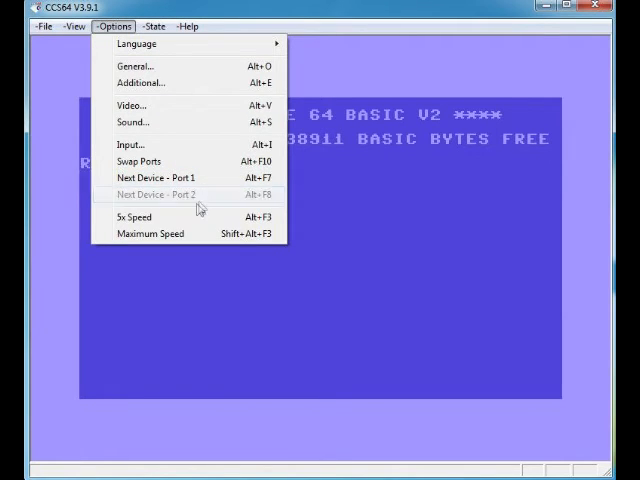
mouse_move(175, 218)
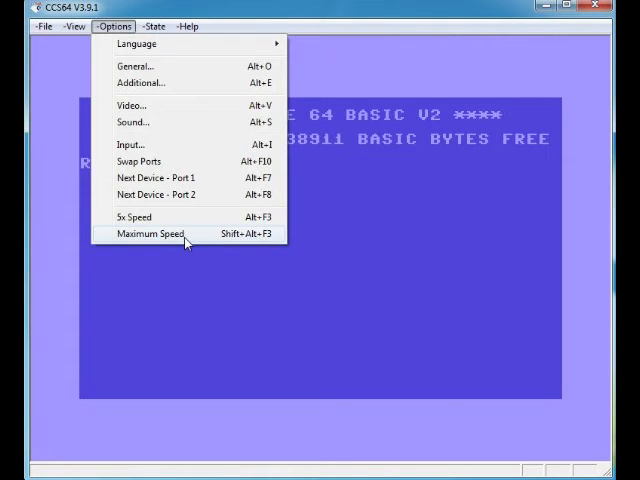
mouse_move(135, 43)
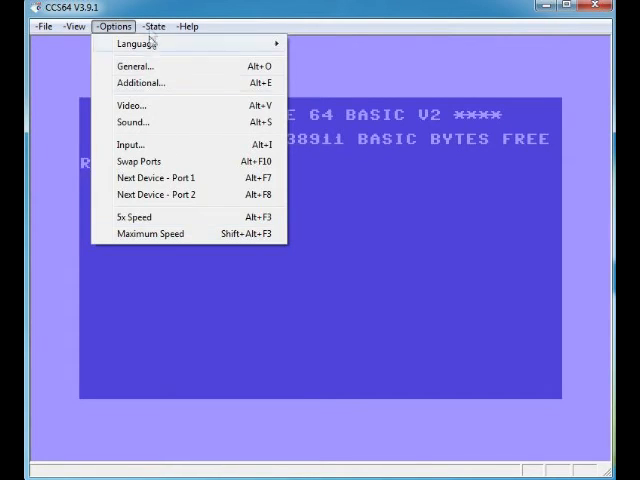
Open State > Save... to view the Games folder file dialog, then close it.
click(154, 26)
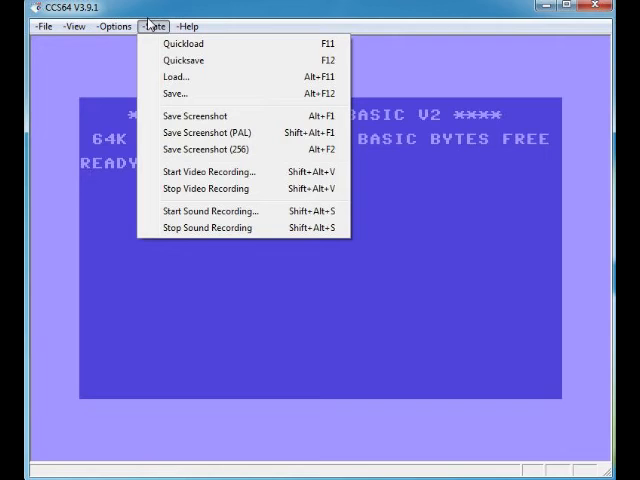
mouse_move(230, 61)
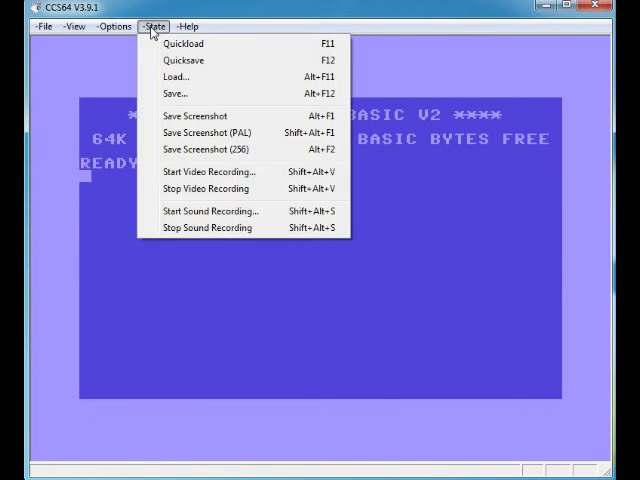
mouse_move(180, 93)
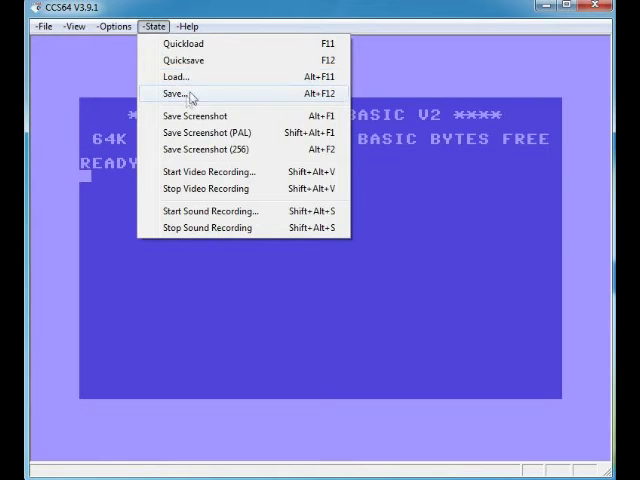
click(175, 93)
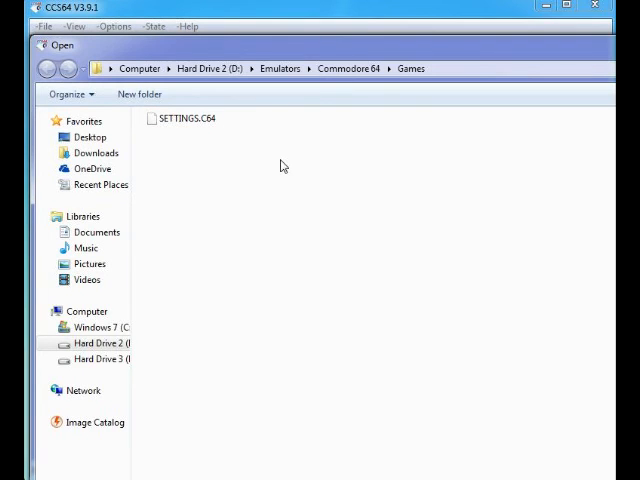
double_click(186, 118)
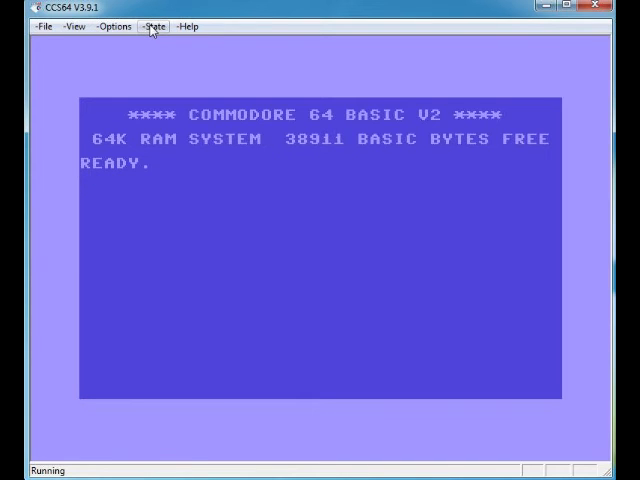
click(153, 26)
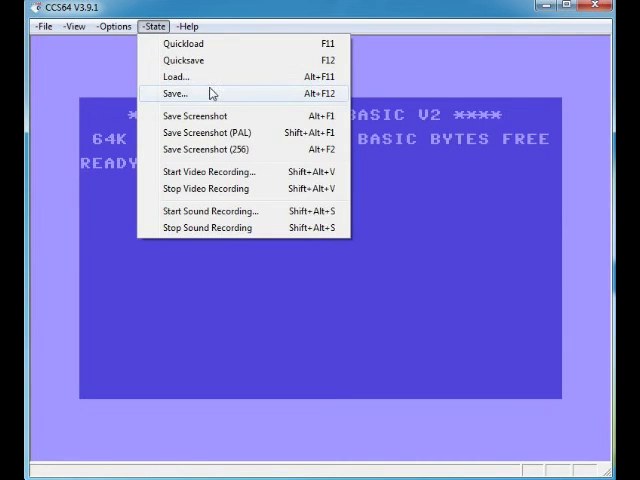
mouse_move(195, 116)
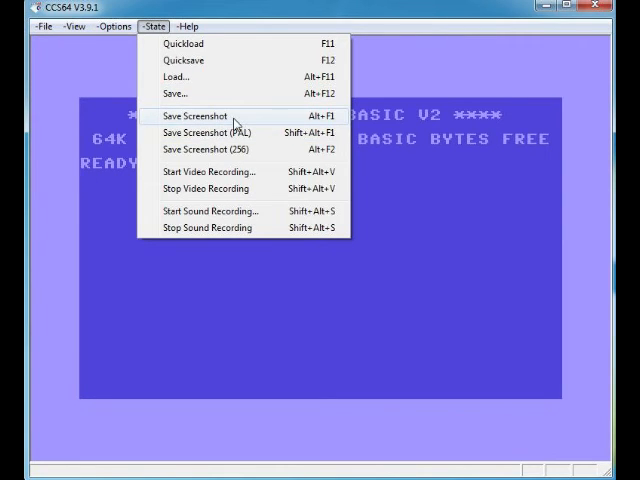
mouse_move(262, 131)
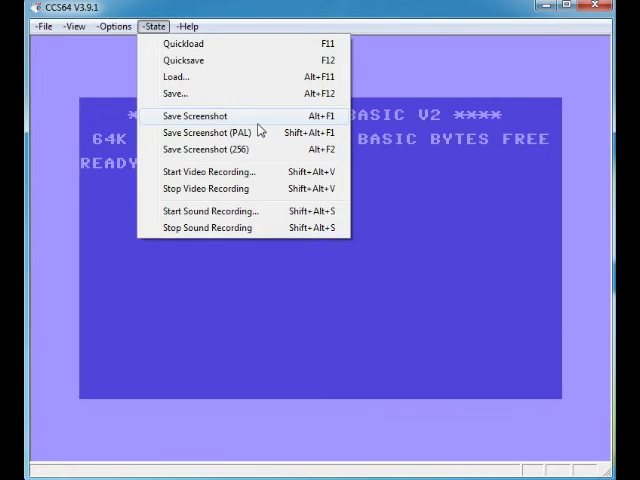
mouse_move(210, 133)
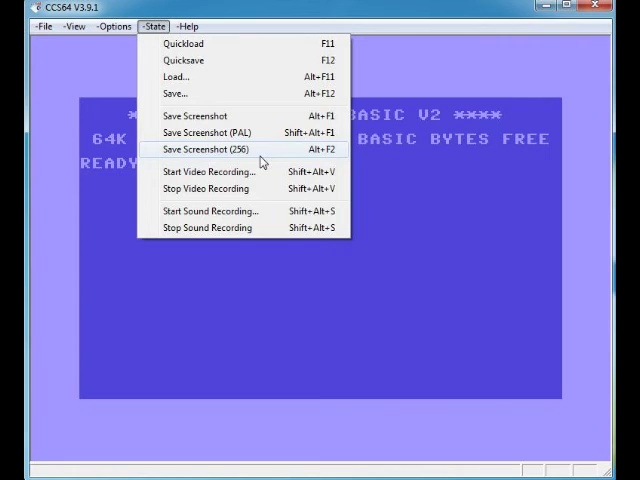
mouse_move(265, 158)
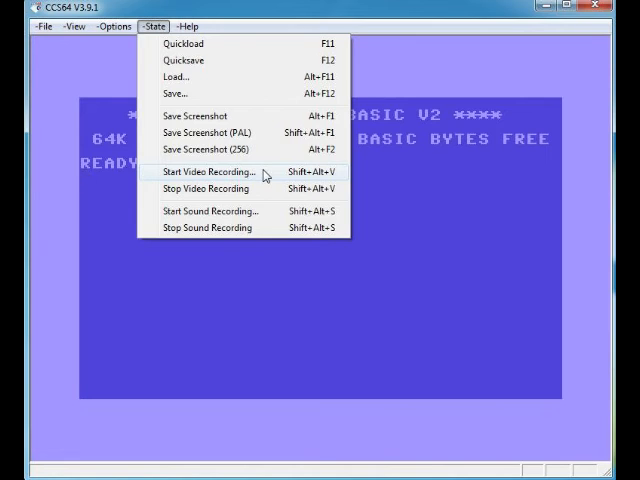
mouse_move(202, 189)
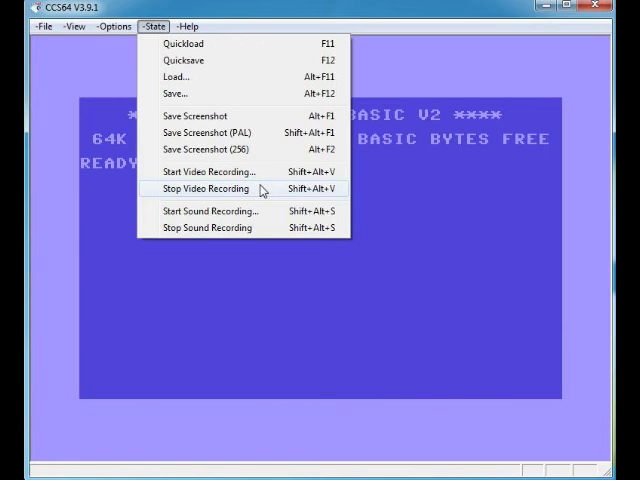
mouse_move(262, 211)
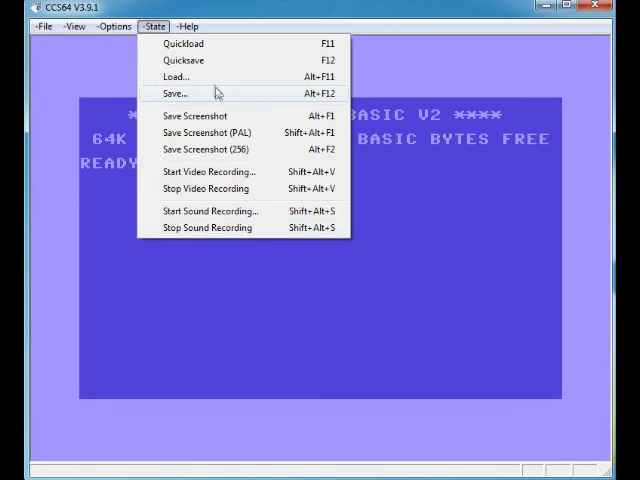
click(188, 26)
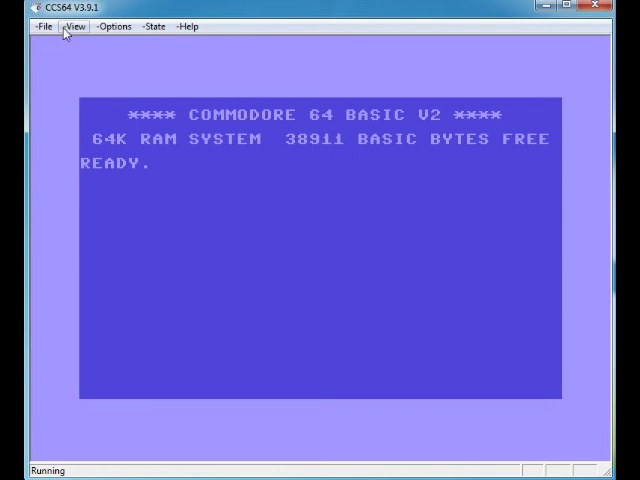
click(113, 26)
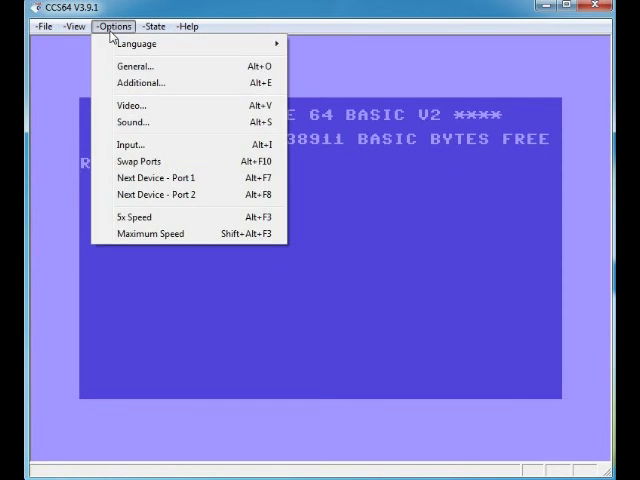
click(131, 105)
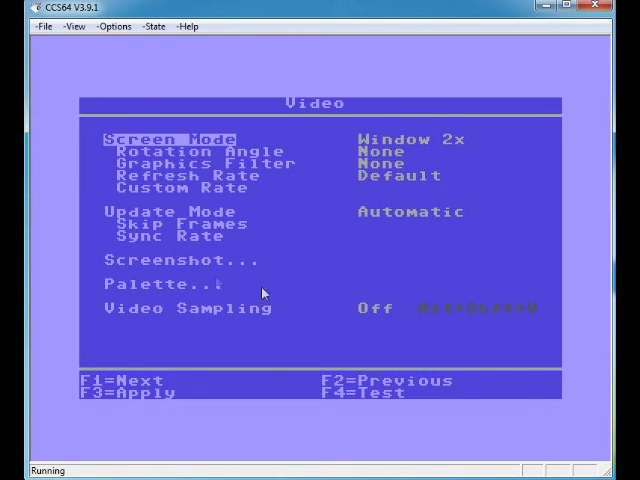
mouse_move(533, 159)
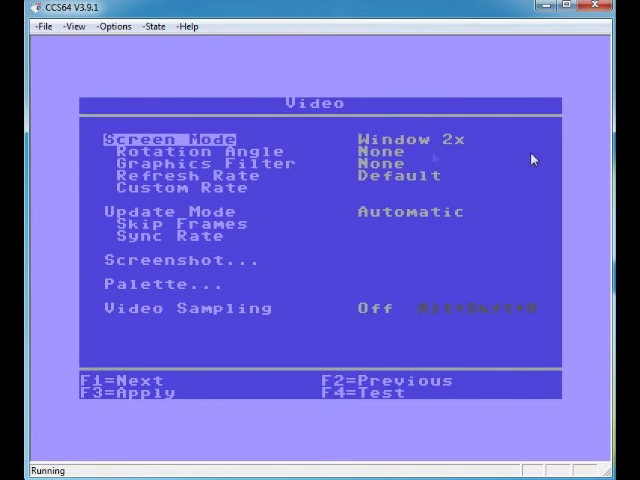
mouse_move(490, 169)
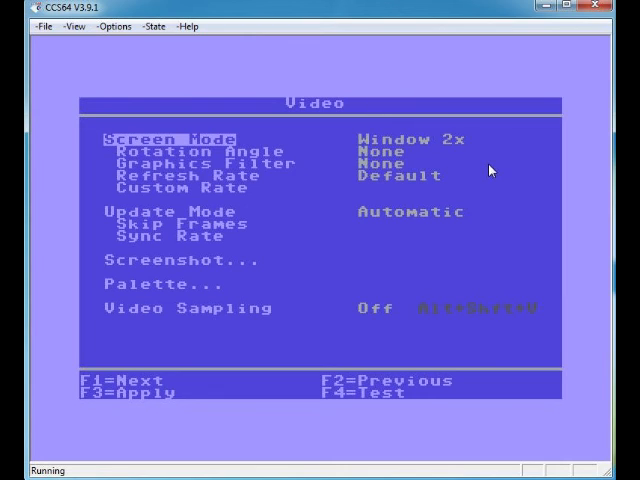
mouse_move(450, 155)
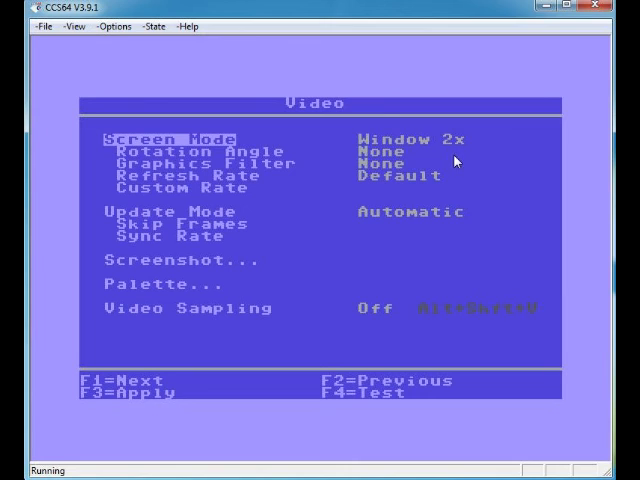
mouse_move(479, 207)
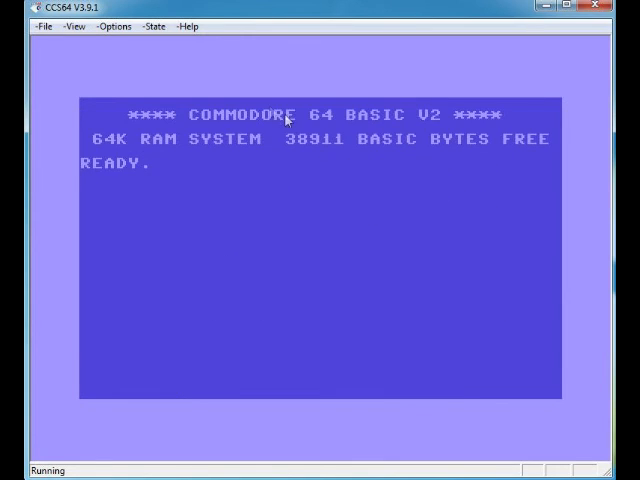
click(113, 26)
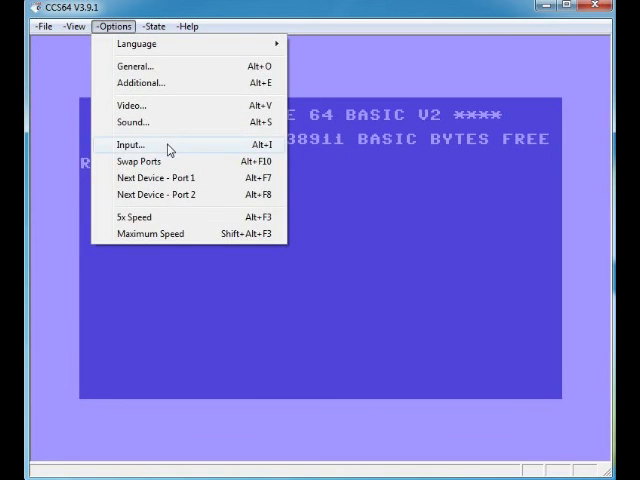
click(128, 144)
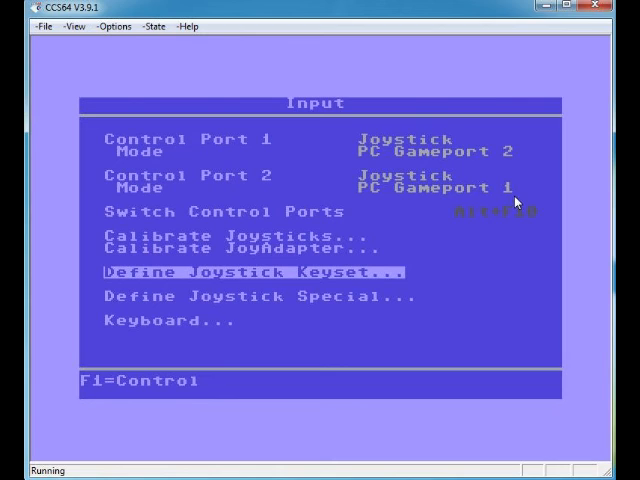
mouse_move(410, 308)
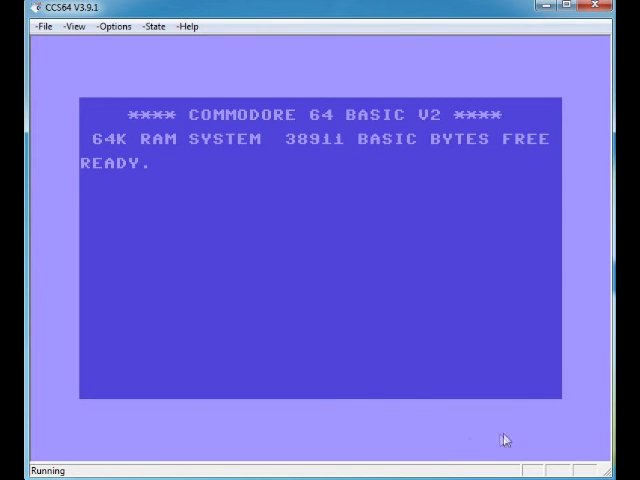
mouse_move(573, 403)
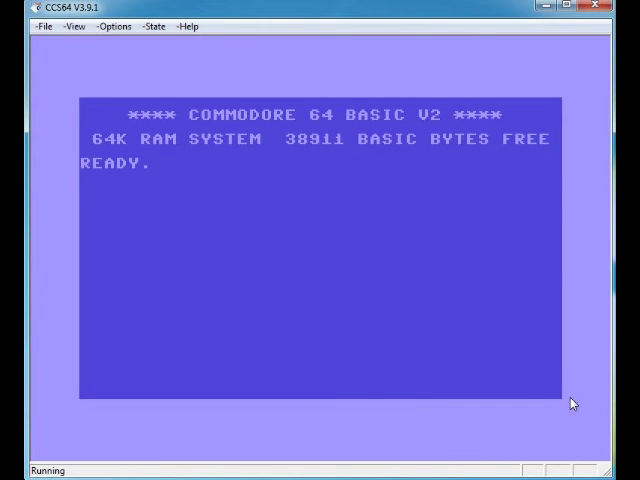